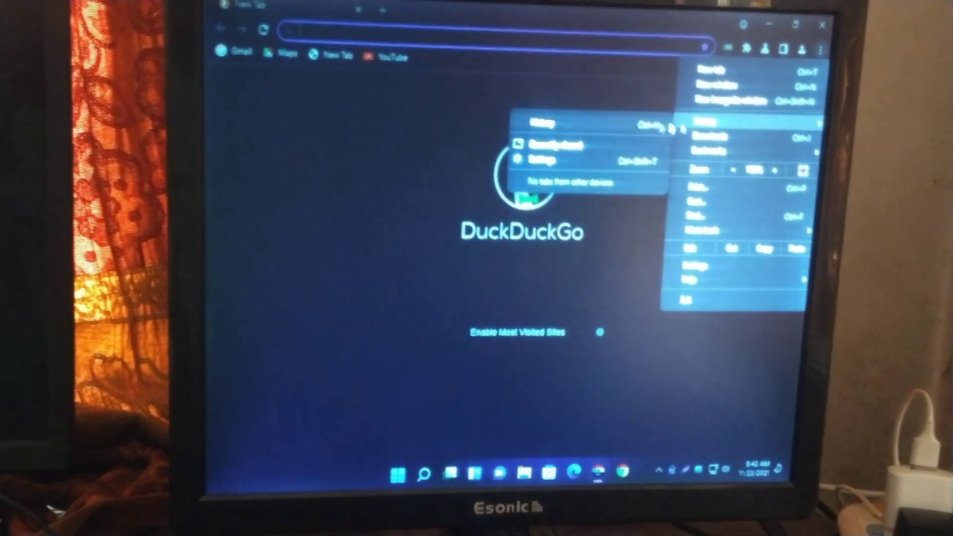
- Show Chrome's History page, which lists no browsing history entries
click(709, 119)
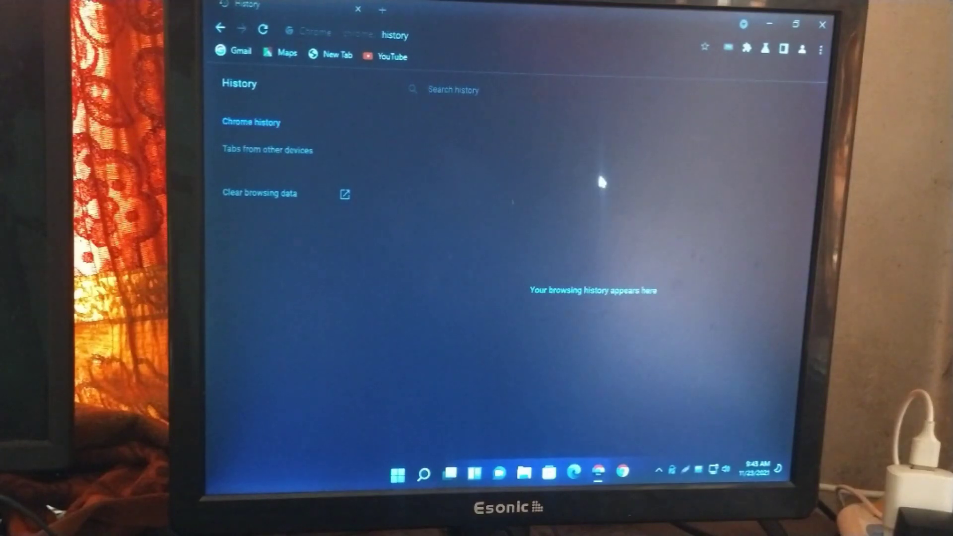
right_click(603, 183)
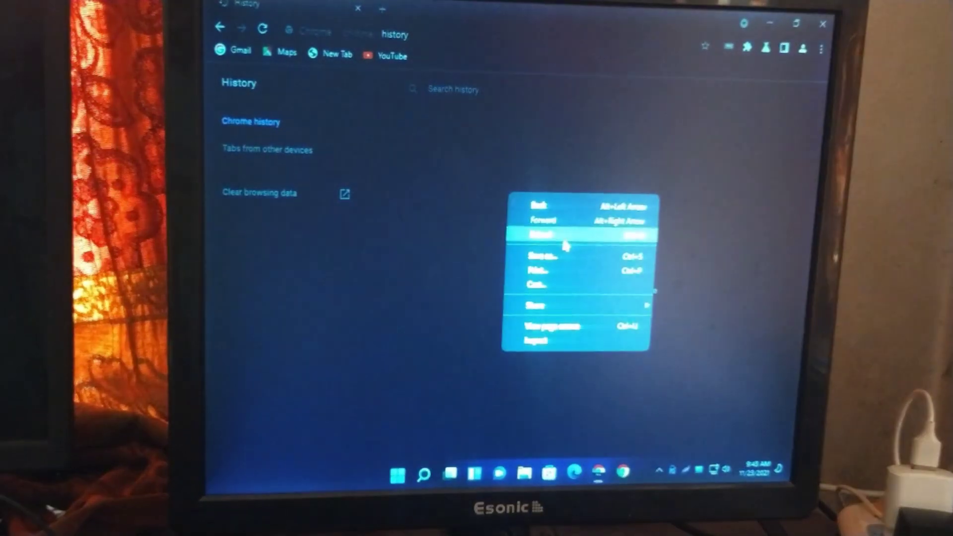
click(266, 149)
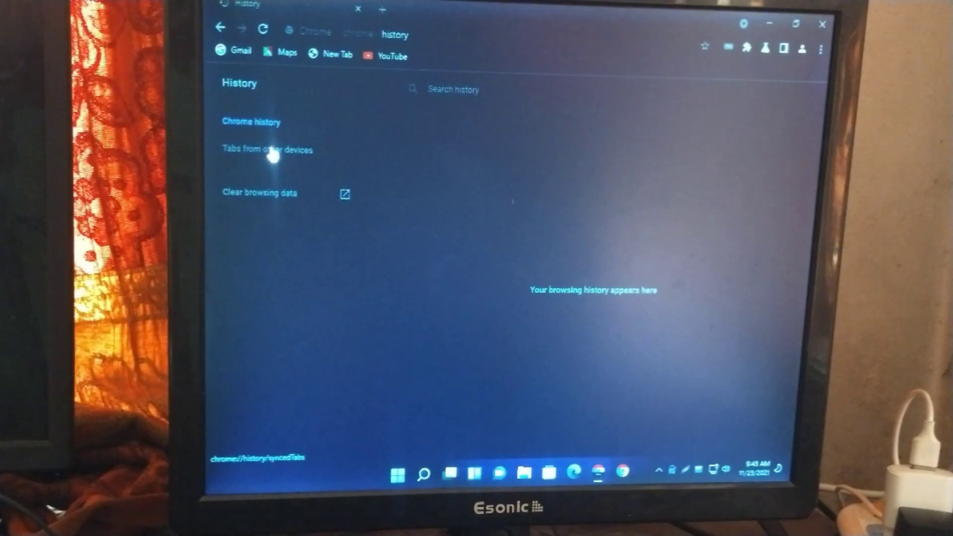
- Clear browsing data with all Advanced data types checked, returning to Security and Privacy settings
click(260, 193)
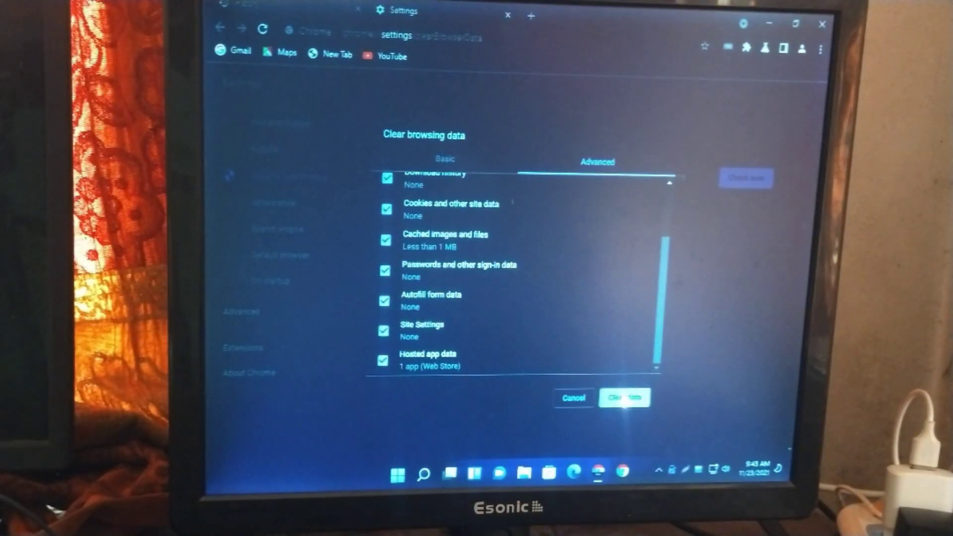
click(625, 397)
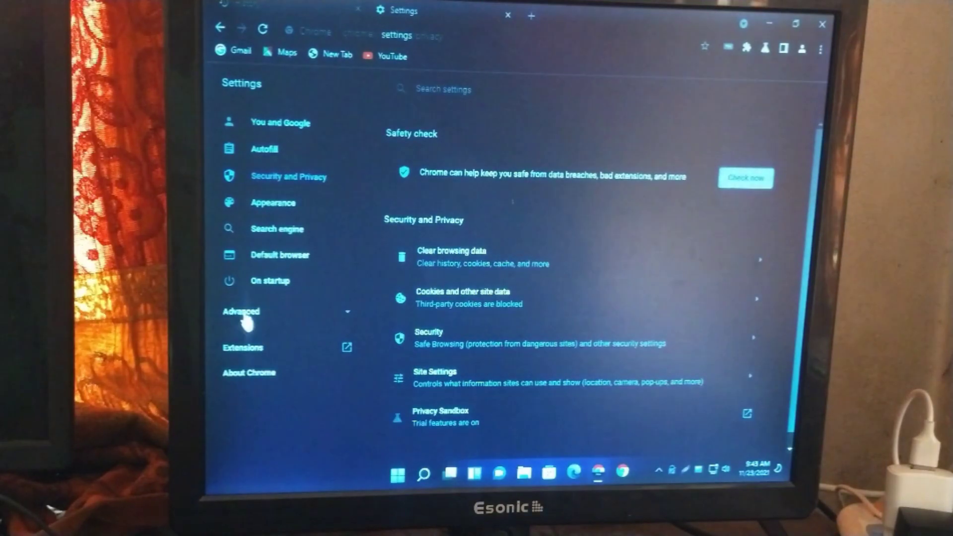